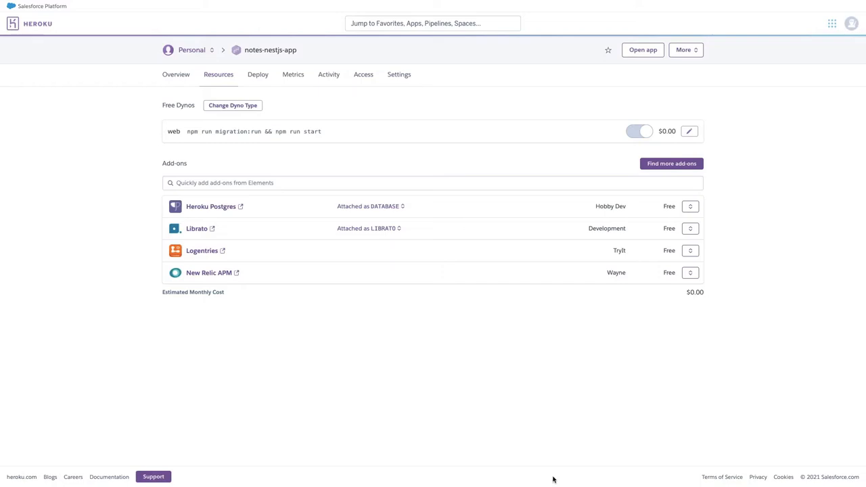
{"action": "mouse_move", "coordinate": [288, 354]}
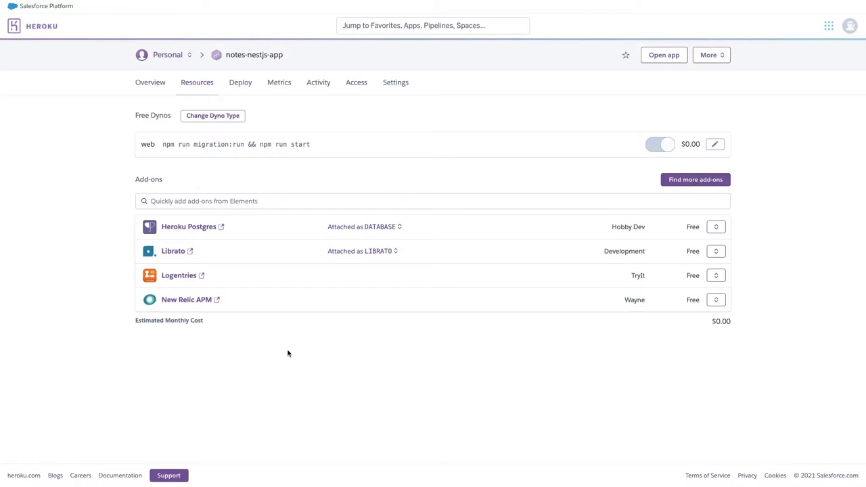
{"action": "mouse_move", "coordinate": [179, 276]}
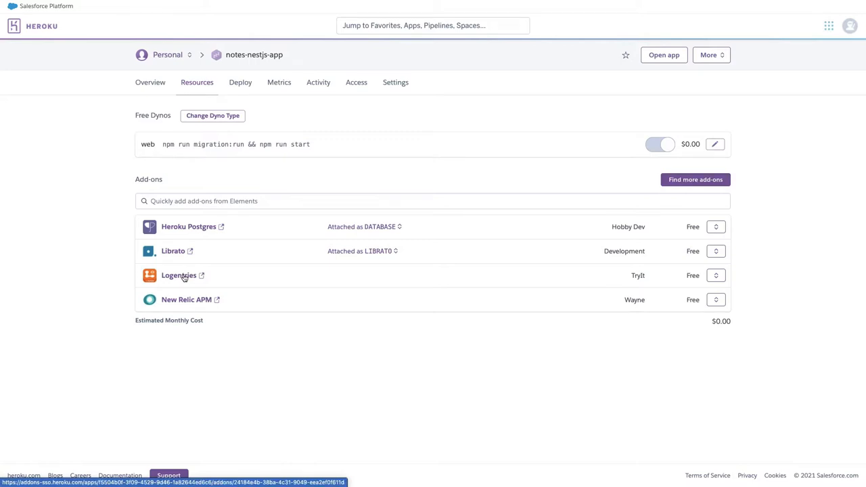
{"action": "mouse_move", "coordinate": [183, 300]}
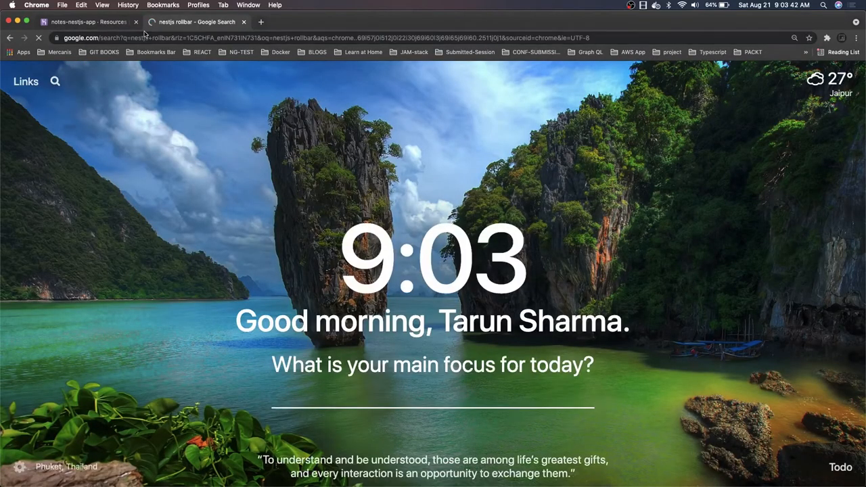
- Open the nestjs-rollbar npm page and read its install command and LoggerModule setup
{"action": "left_click", "coordinate": [108, 150]}
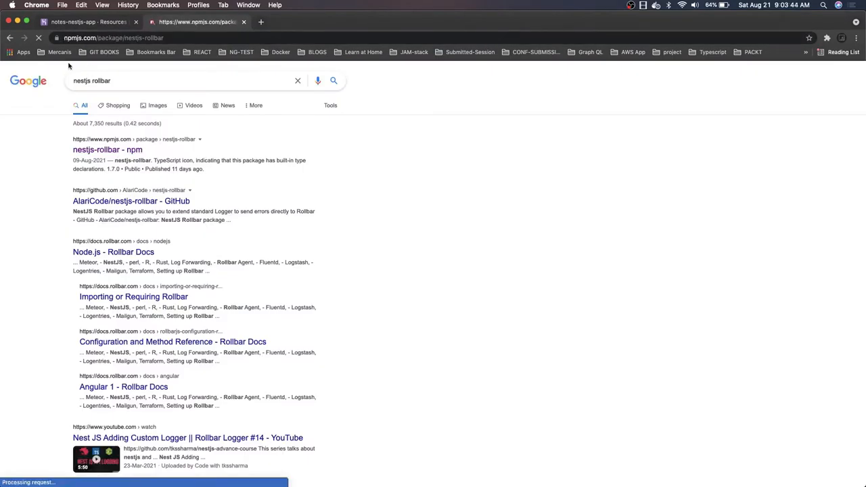
{"action": "left_click", "coordinate": [107, 149]}
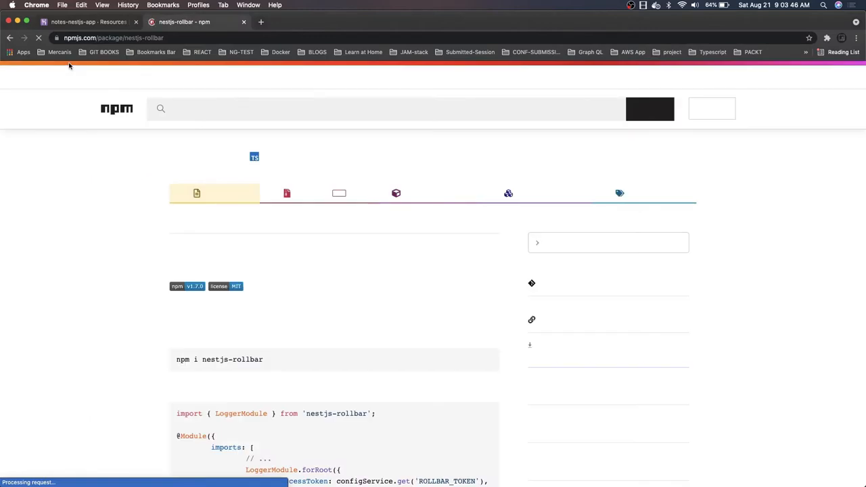
{"action": "scroll", "scroll_direction": "down", "scroll_amount": 3}
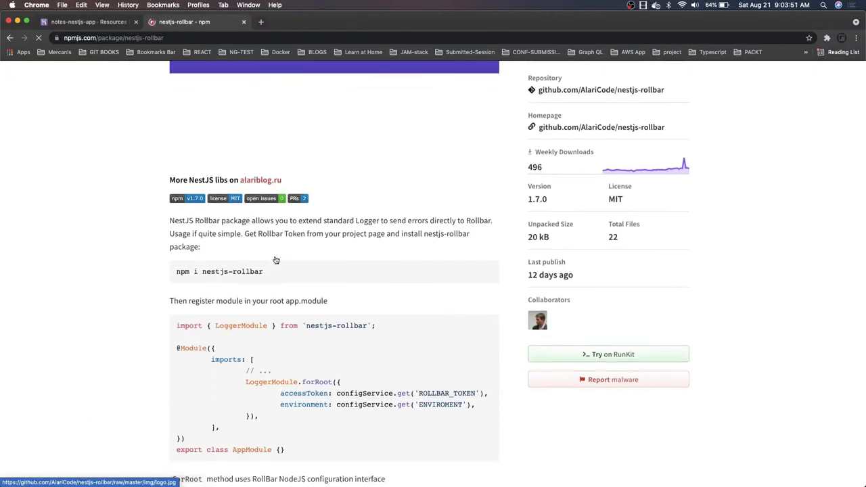
{"action": "scroll", "scroll_direction": "down", "scroll_amount": 3}
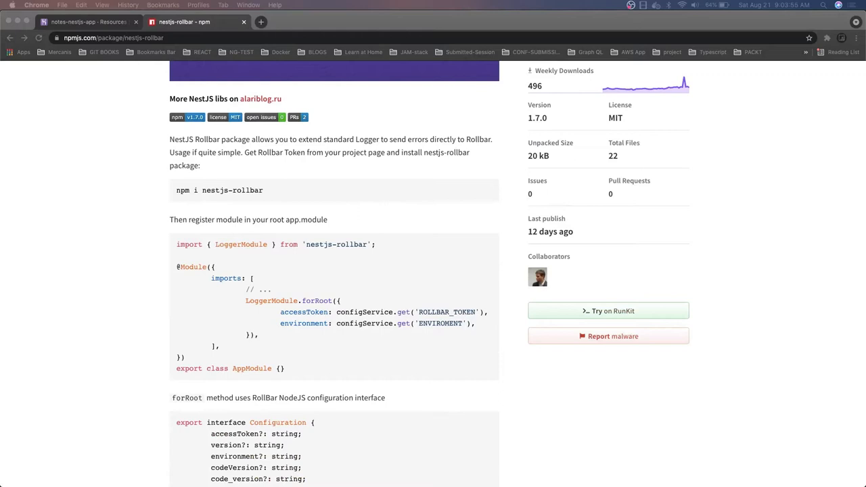
{"action": "mouse_move", "coordinate": [342, 262]}
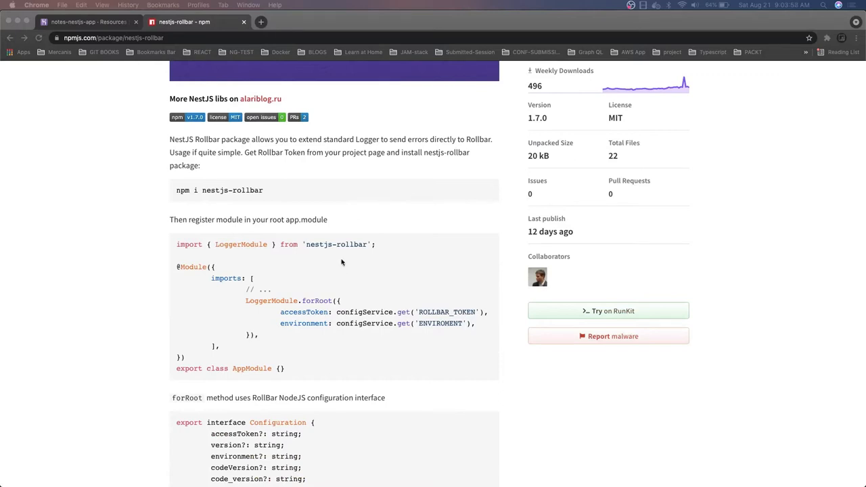
{"action": "mouse_move", "coordinate": [131, 226]}
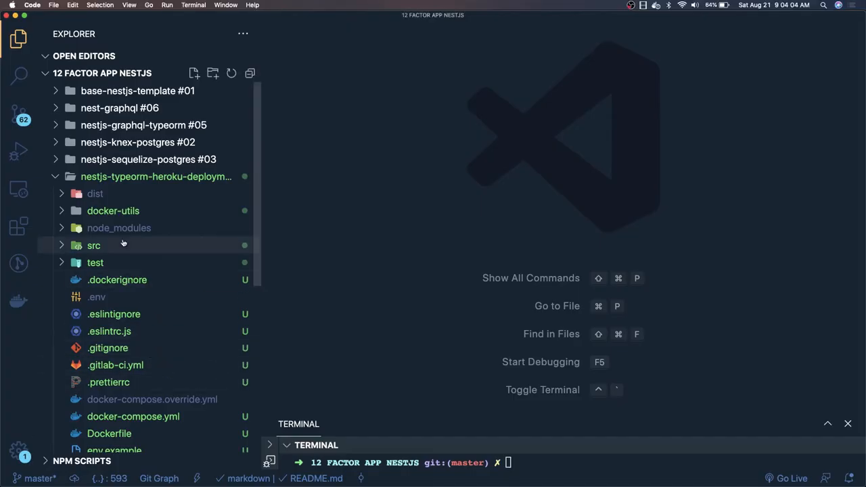
- Expand the project's src folder in the Explorer to reach module/entity.module.ts
{"action": "scroll", "scroll_direction": "down", "scroll_amount": 3}
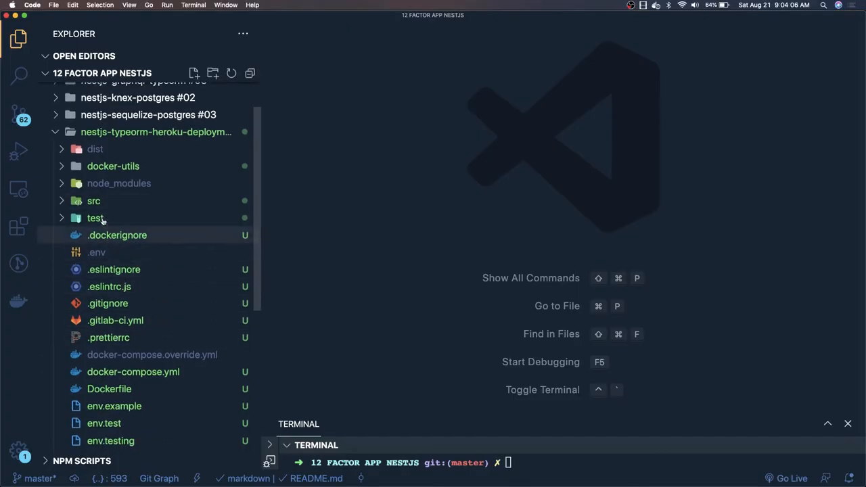
{"action": "left_click", "coordinate": [93, 200]}
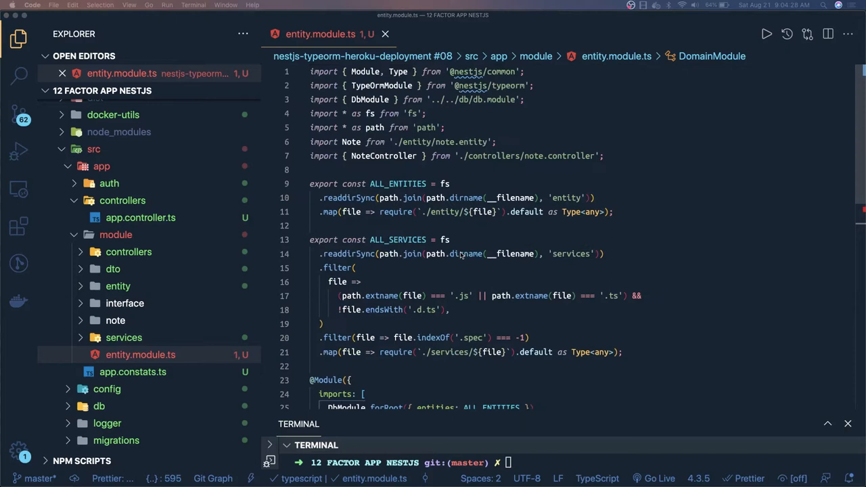
- Add "import { LoggerModule } from 'nestjs-rollbar';" below the existing imports in entity.module.ts
{"action": "left_click", "coordinate": [344, 167]}
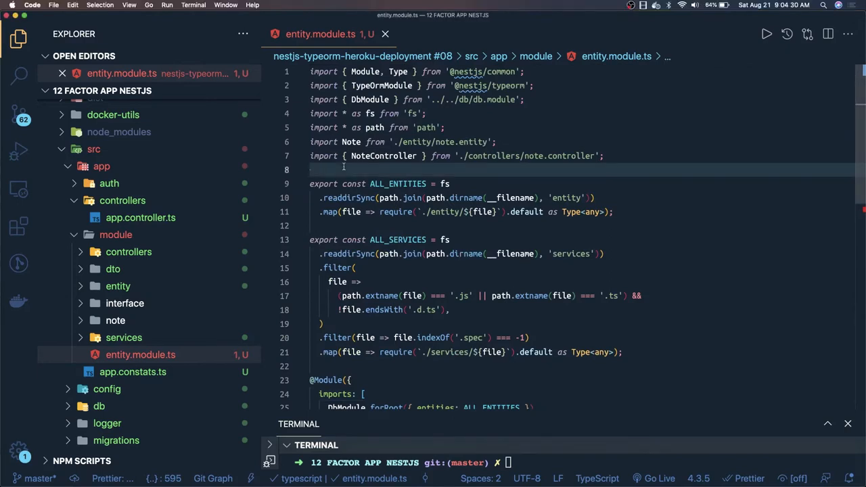
{"action": "type", "text": "import { LoggerModule } from 'nestjs-rollbar';"}
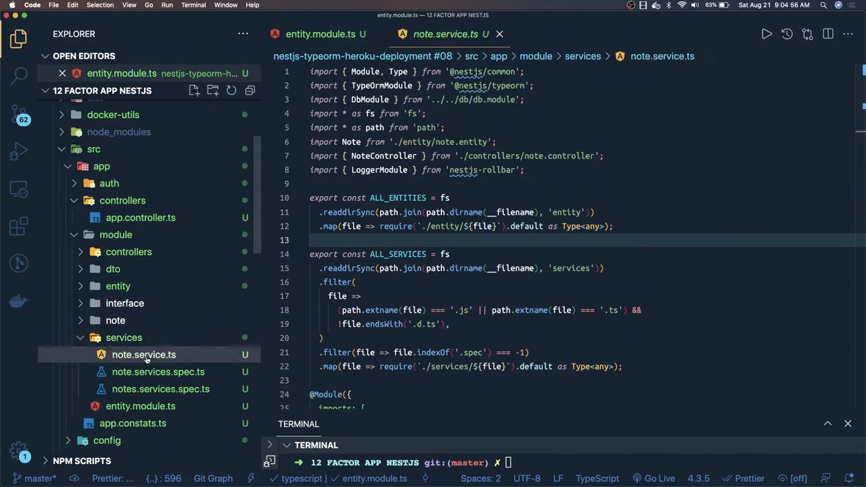
- Add 'private readonly rollbarLogger: RollbarLogger,' after noteRepository in the NoteService constructor
{"action": "left_click", "coordinate": [144, 355]}
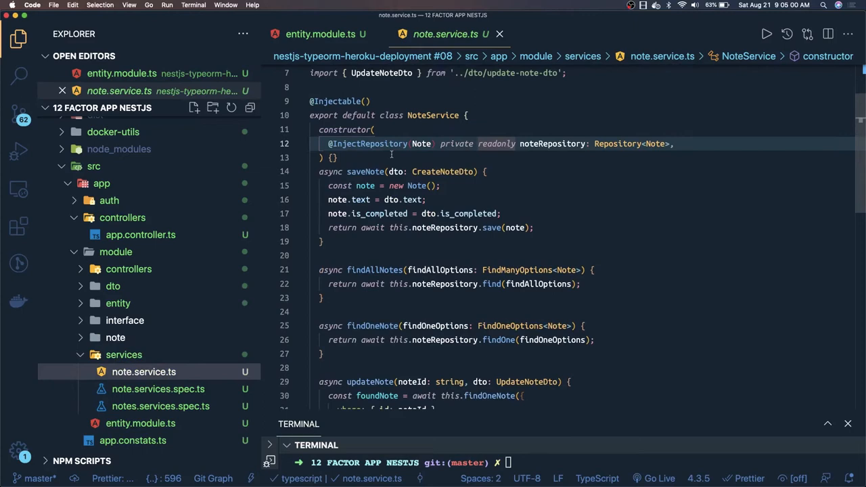
{"action": "mouse_move", "coordinate": [682, 144]}
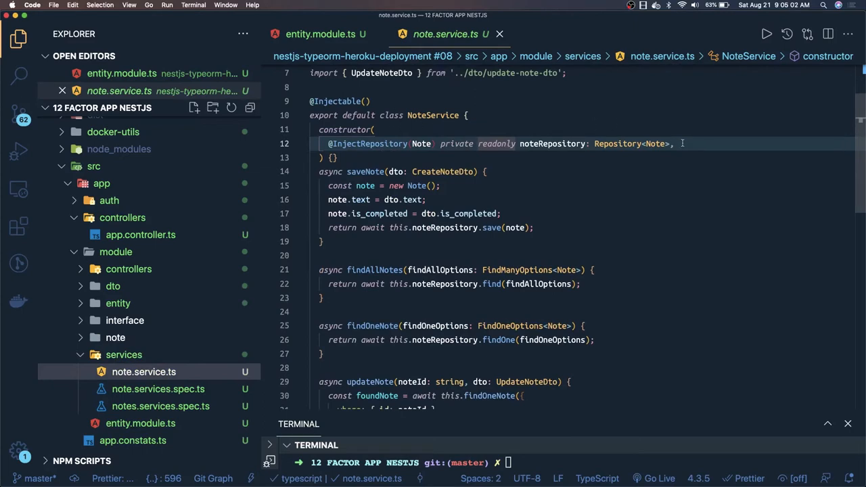
{"action": "type", "text": "private readonly rollbarLogger: RollbarLogger,"}
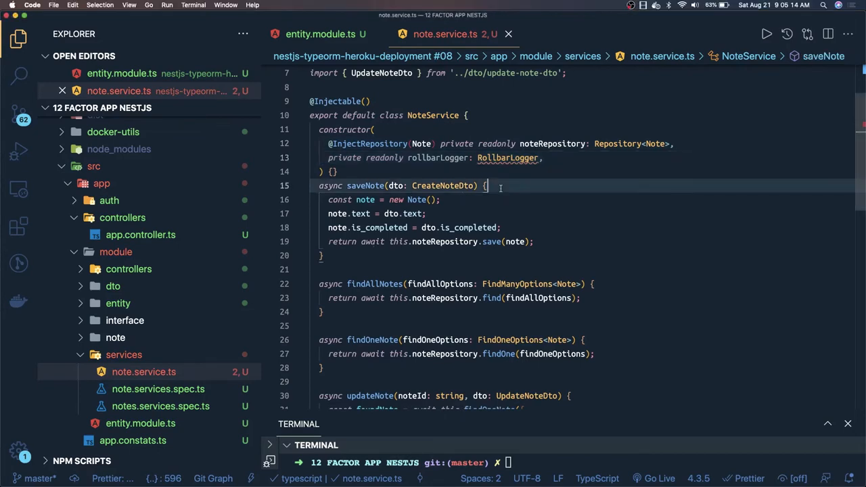
- Wrap saveNote in try/catch calling this.rollbarLogger.error(error, 'NoteService -> saveNote')
{"action": "type", "text": "try {"}
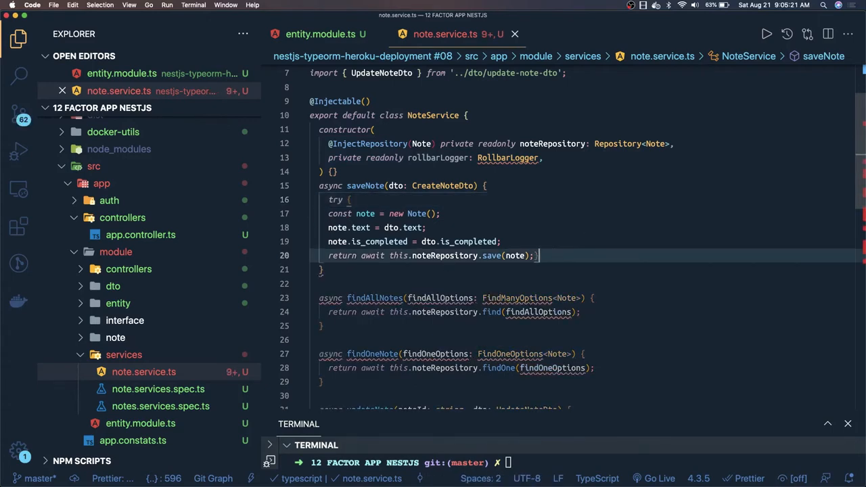
{"action": "key", "text": "Enter"}
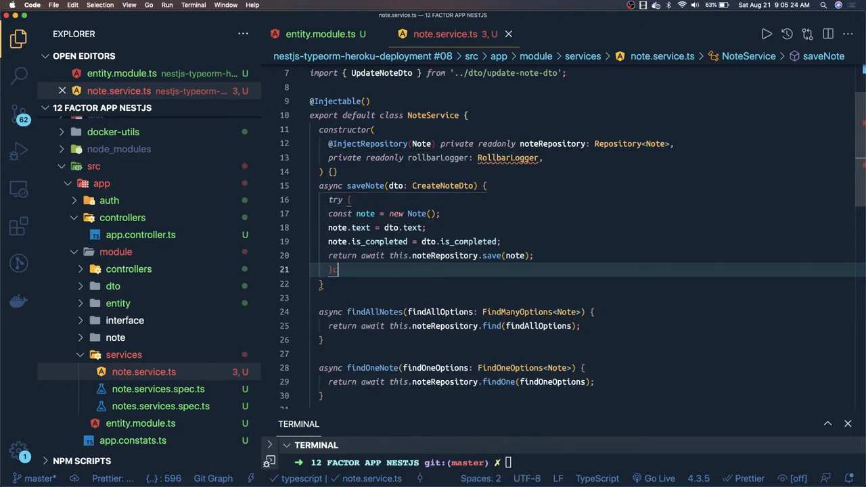
{"action": "type", "text": "catch"}
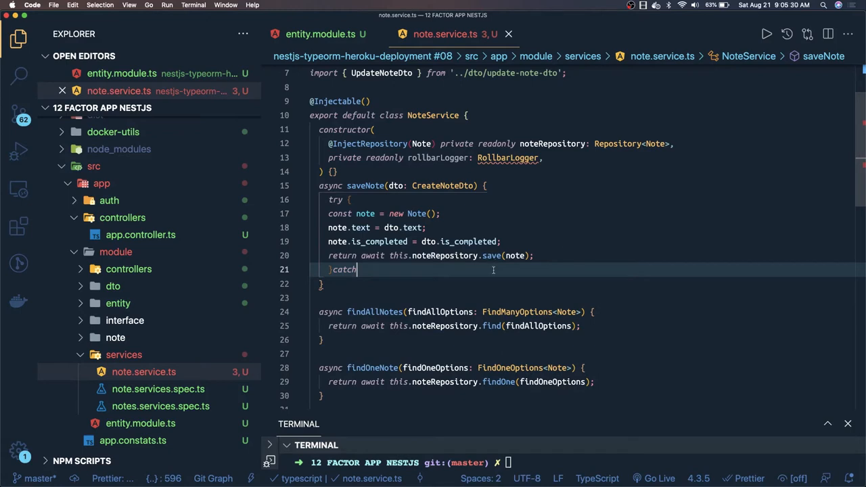
{"action": "type", "text": "()"}
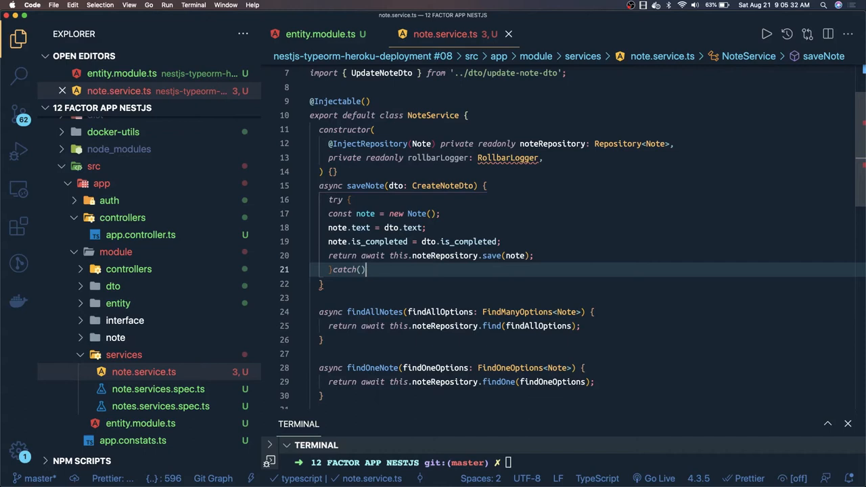
{"action": "type", "text": "this.rollbarLogger.error(err, 'SignNDAService -> signNDARequestForSuppliers');"}
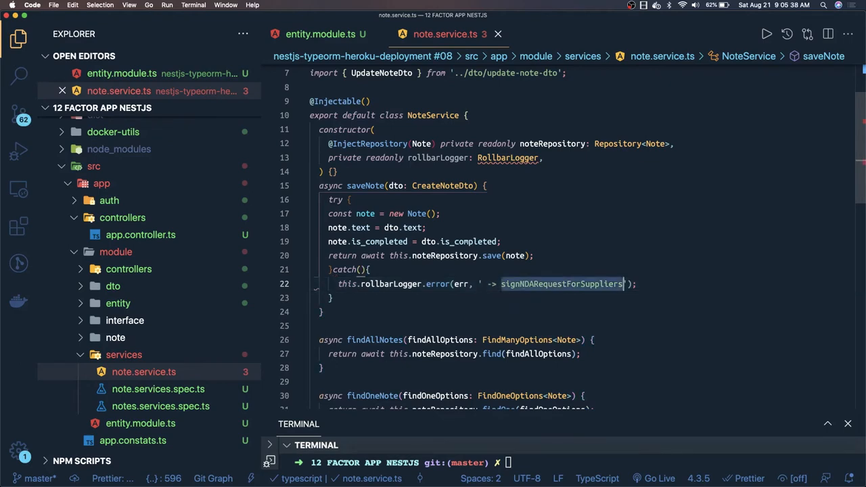
{"action": "type", "text": "saveNote"}
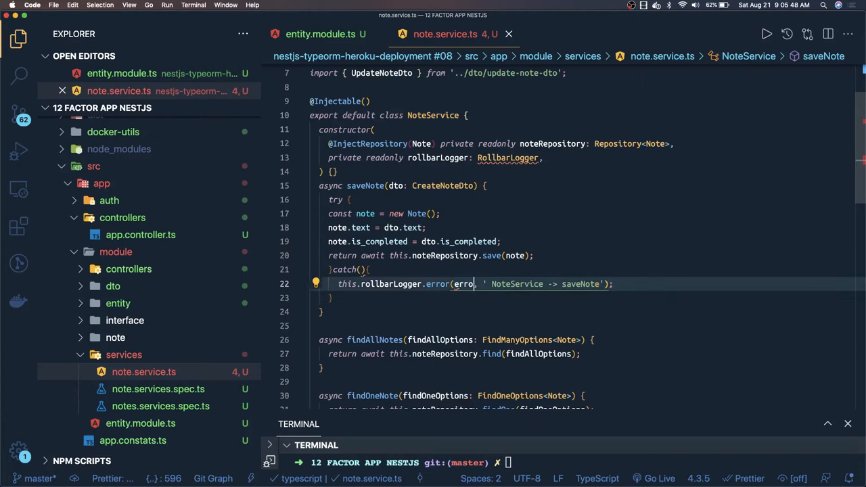
{"action": "type", "text": "error"}
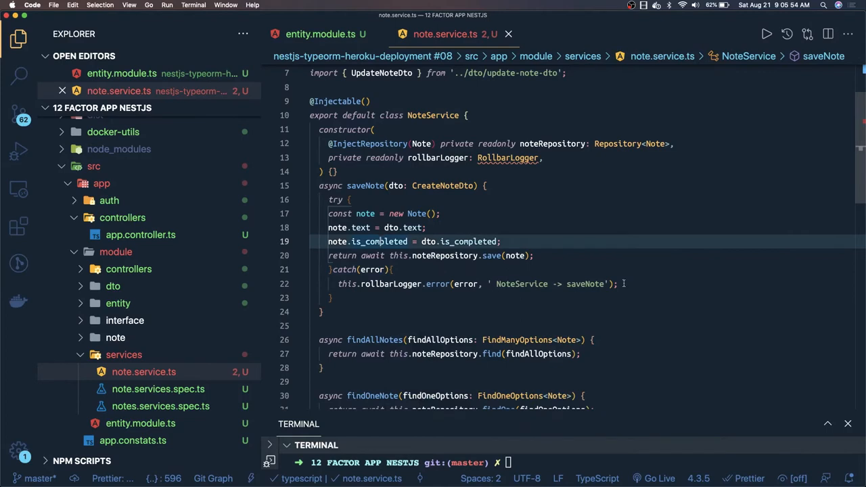
- Add 'throw err;' after the Rollbar error call in saveNote's catch block
{"action": "type", "text": "thro"}
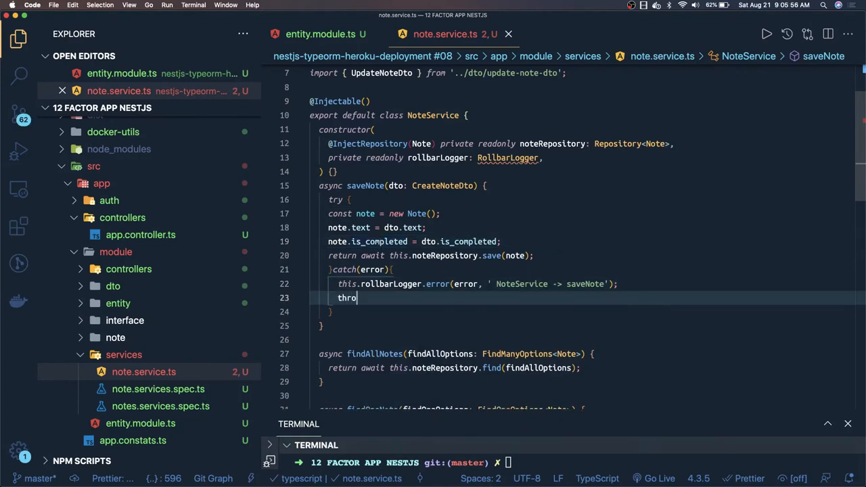
{"action": "type", "text": "w"}
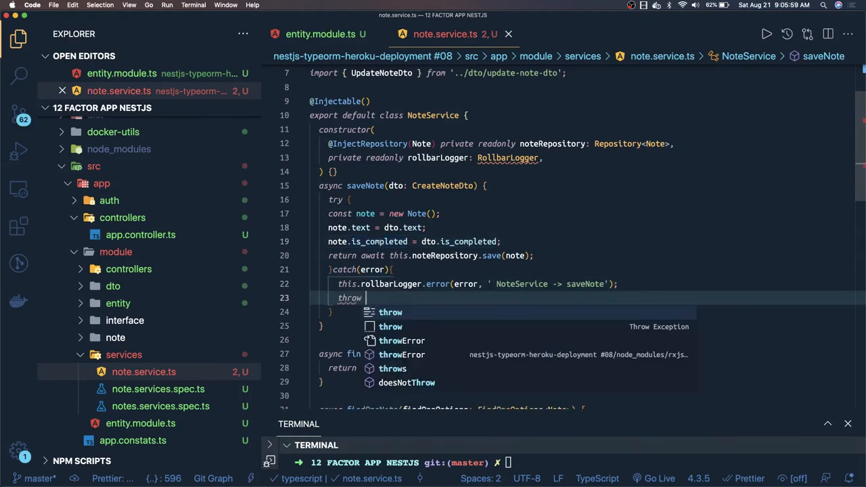
{"action": "type", "text": "err;"}
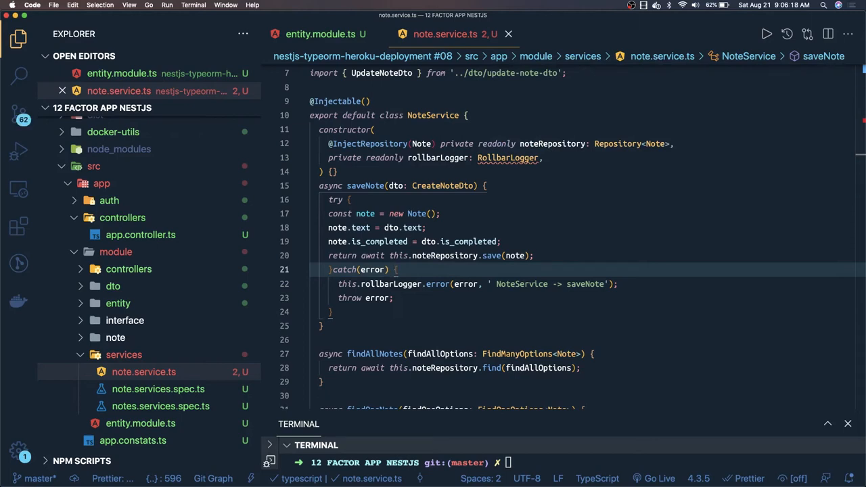
{"action": "left_click", "coordinate": [396, 270]}
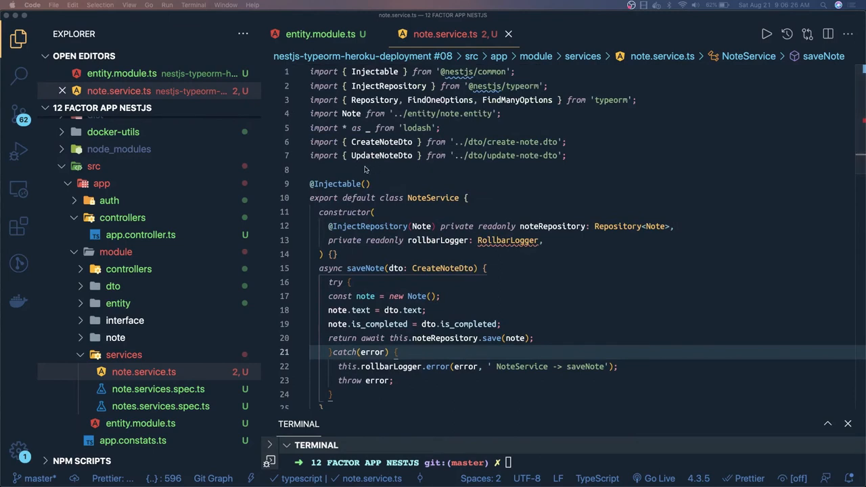
- Import RollbarLogger from 'nestjs-rollbar' in note.service.ts and npm install --save nestjs-rollbar
{"action": "type", "text": "import { RollbarLogger } from 'nestjs-rollbar';"}
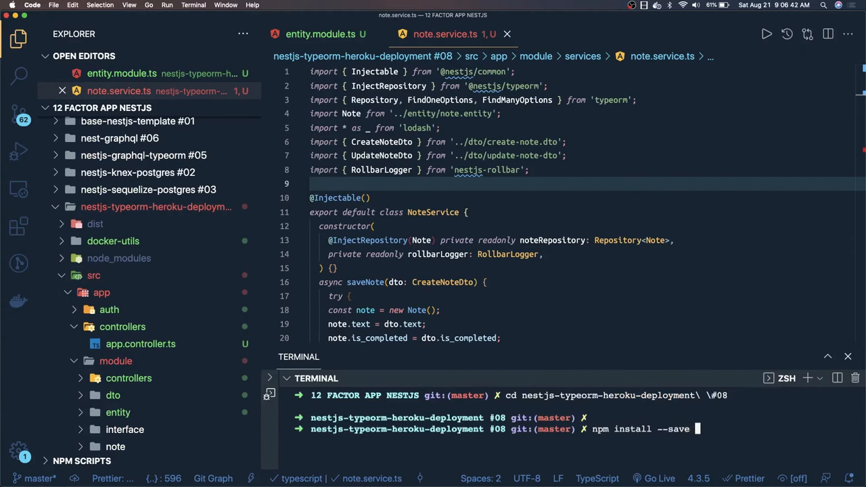
{"action": "type", "text": "nestjs-r"}
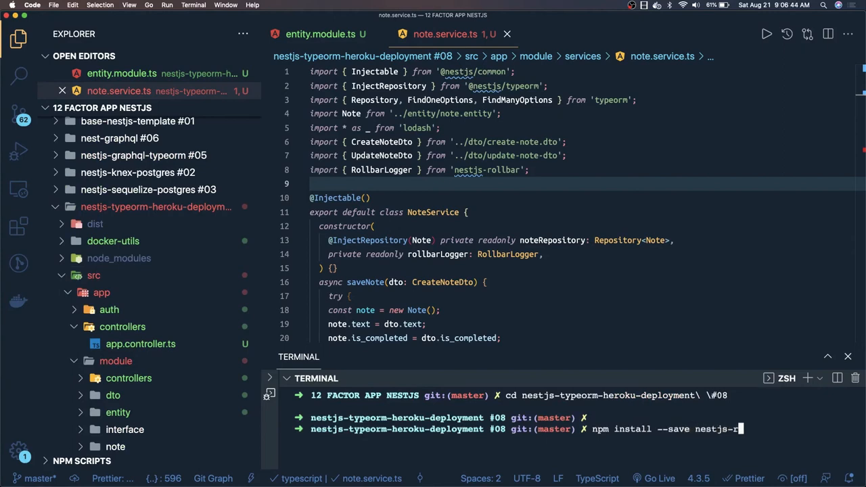
{"action": "type", "text": "ollbar"}
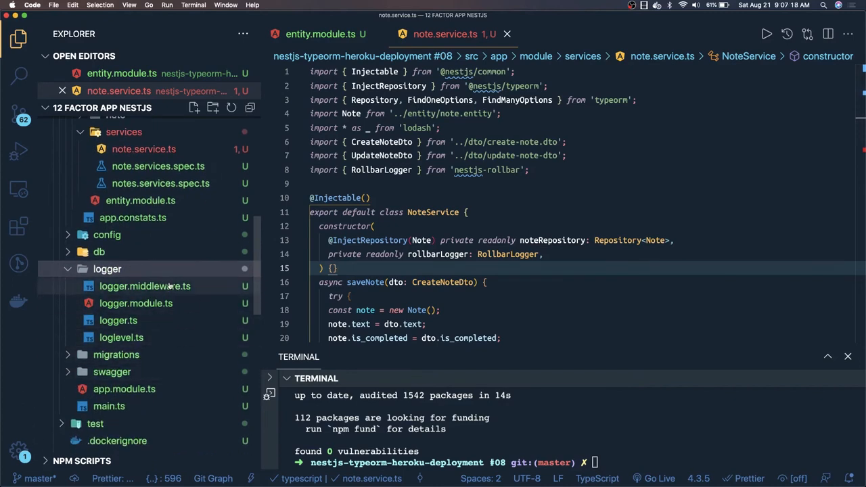
- Scroll the Explorer and open app.controller.ts from src/app/controllers
{"action": "scroll", "scroll_direction": "down", "scroll_amount": 3}
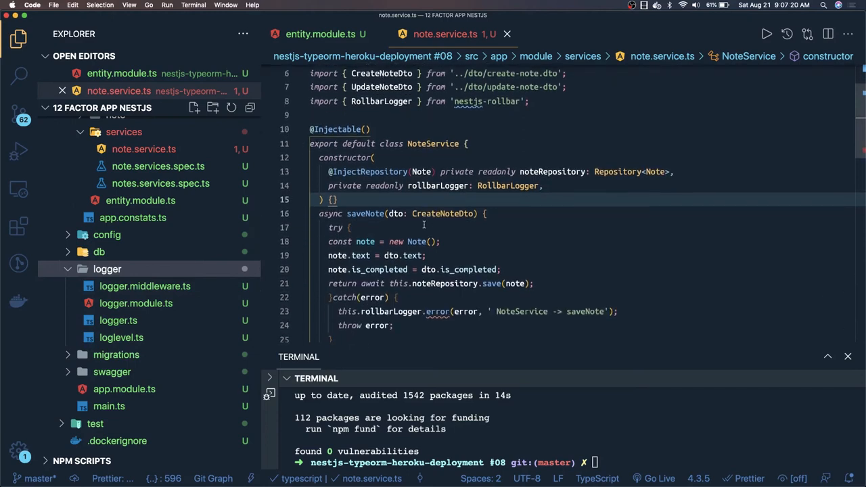
{"action": "scroll", "scroll_direction": "down", "scroll_amount": 3}
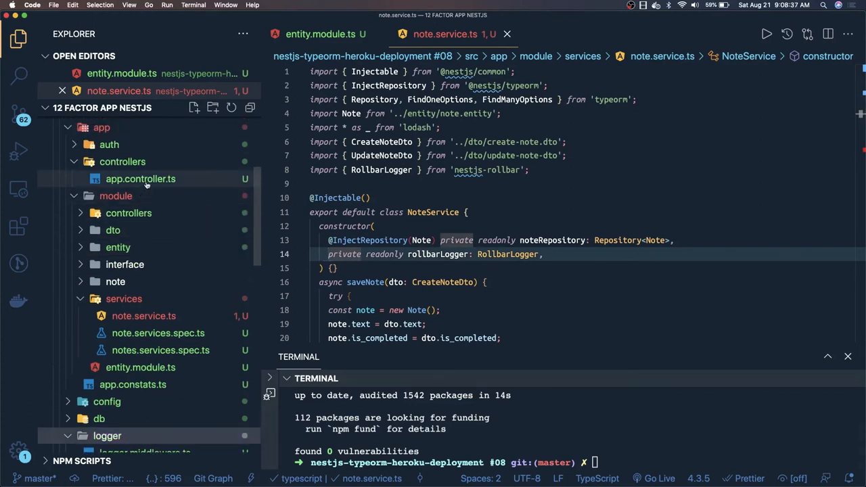
{"action": "left_click", "coordinate": [140, 179]}
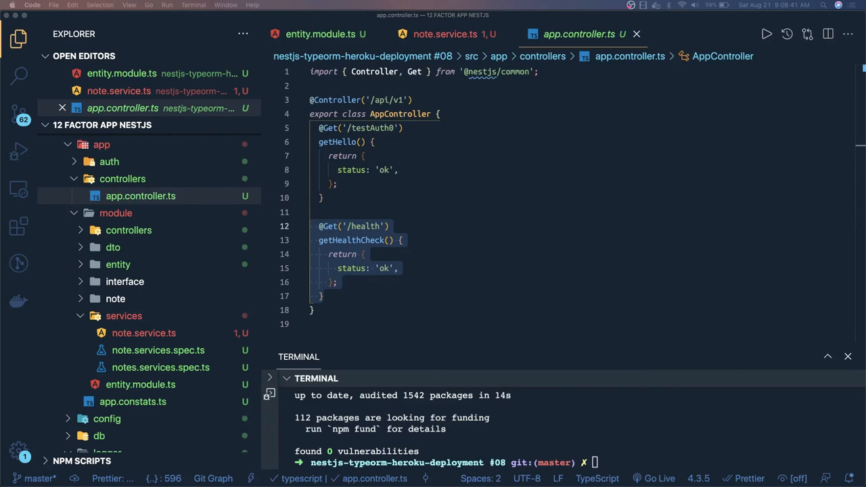
{"action": "left_click", "coordinate": [356, 86]}
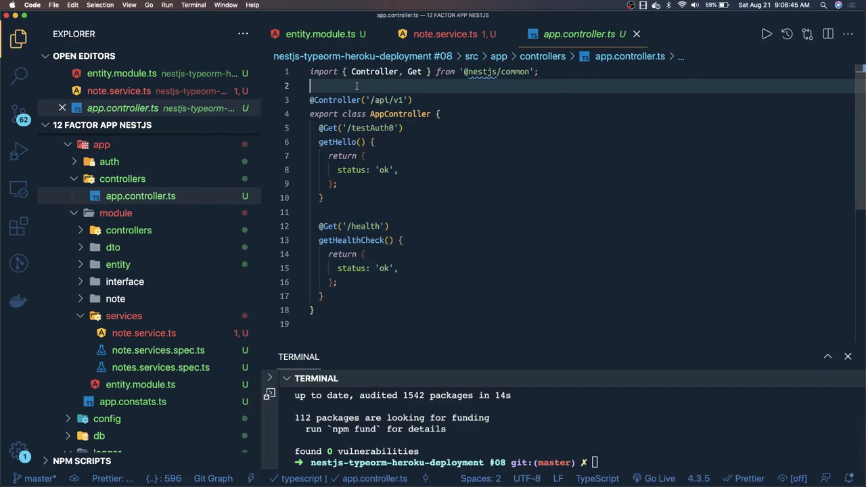
{"action": "type", "text": "import { HealthCheck, HealthCheckService, TypeOrmHealthIndicator } from '@nestjs/terminus';"}
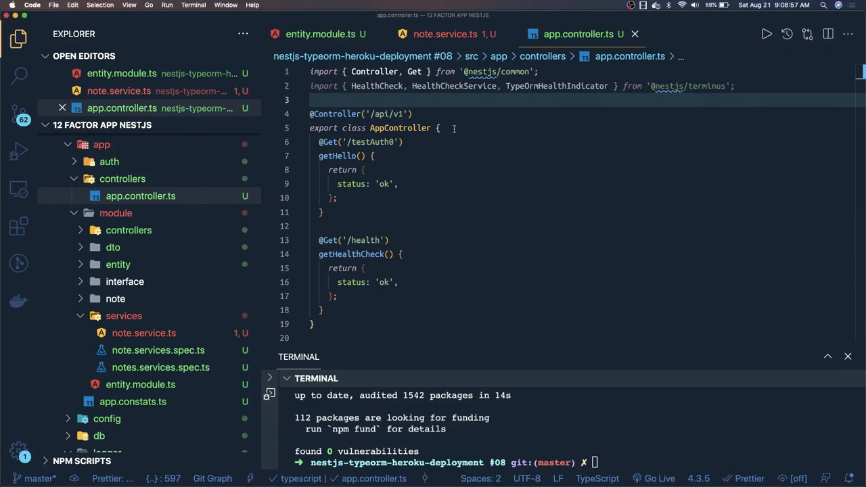
{"action": "type", "text": "cons"}
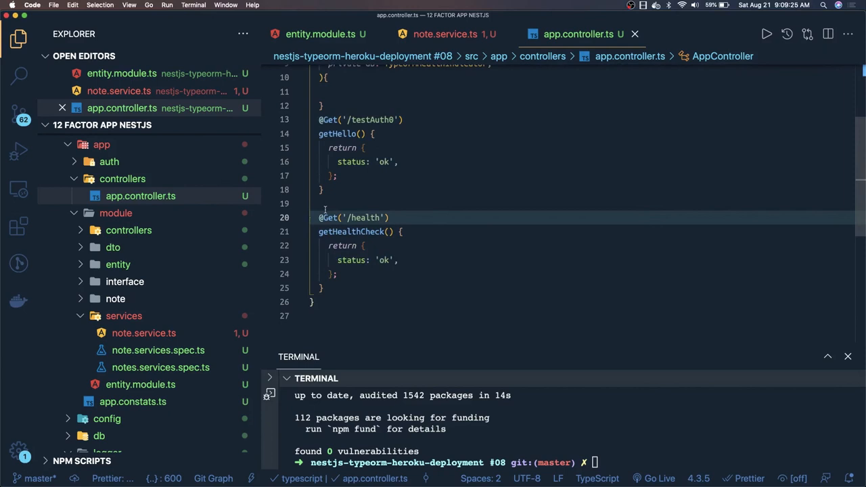
{"action": "type", "text": "@HealthCheck()"}
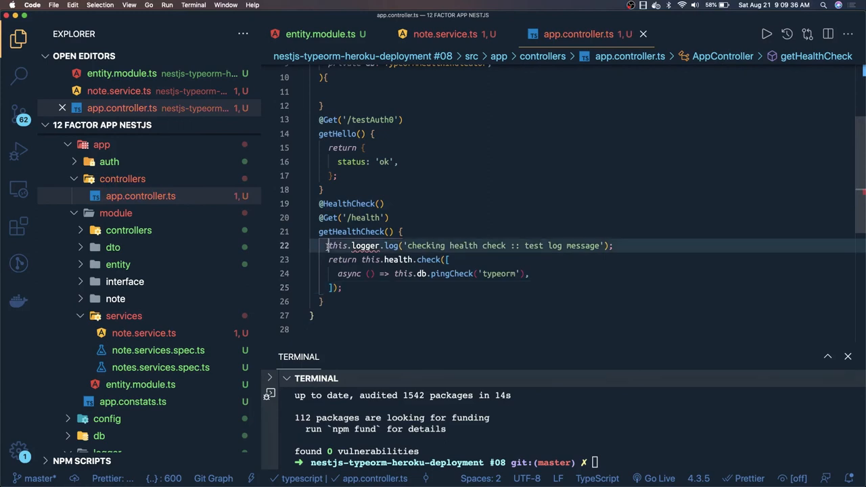
{"action": "key", "text": "cmd+/"}
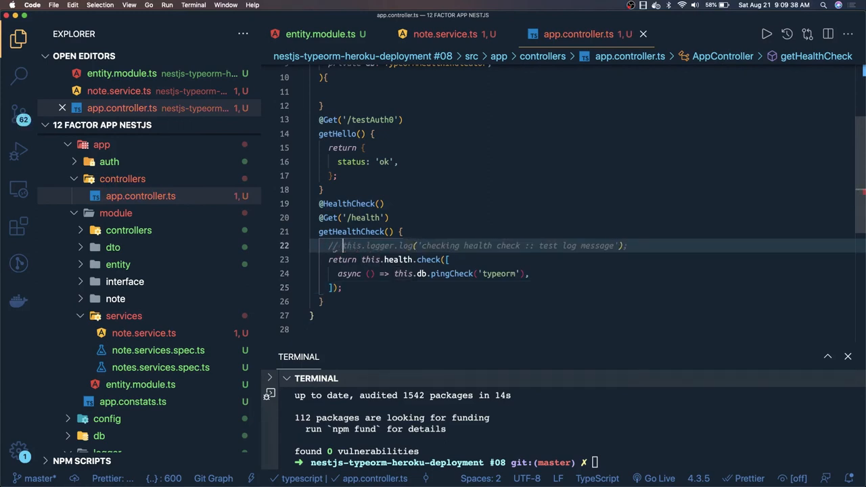